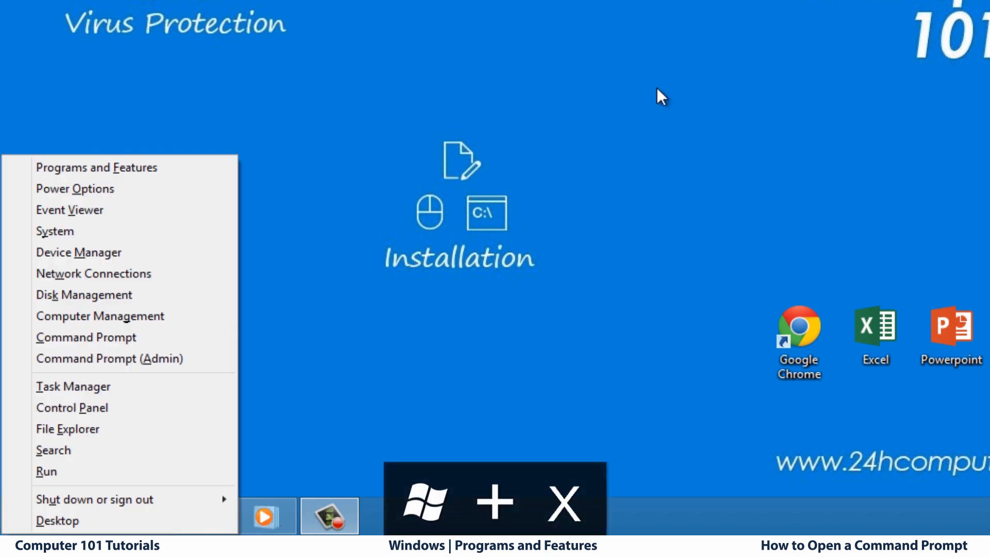
Step: Launch Command Prompt from the Win+X power-user menu
click(86, 336)
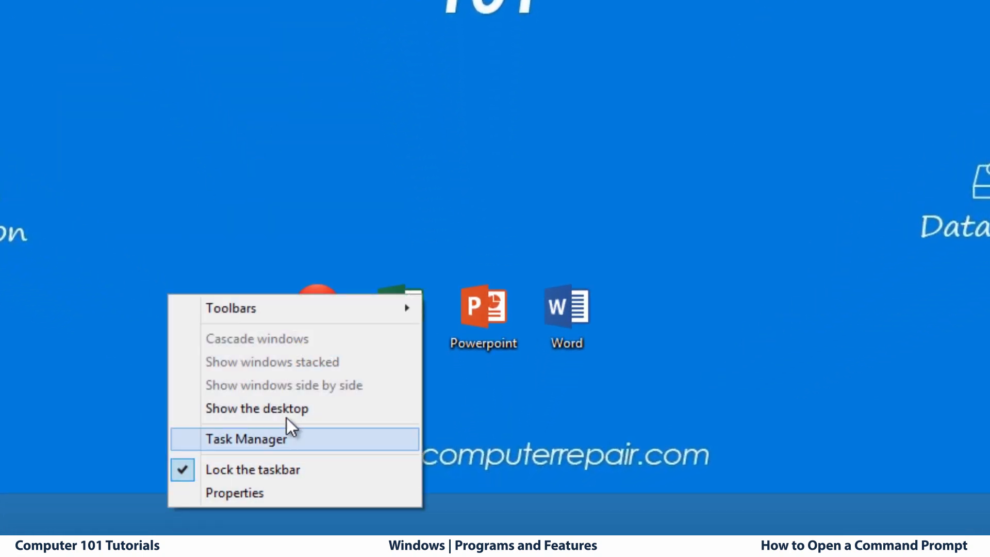
Step: Launch Task Manager from the taskbar and start cmd as a new task
click(246, 439)
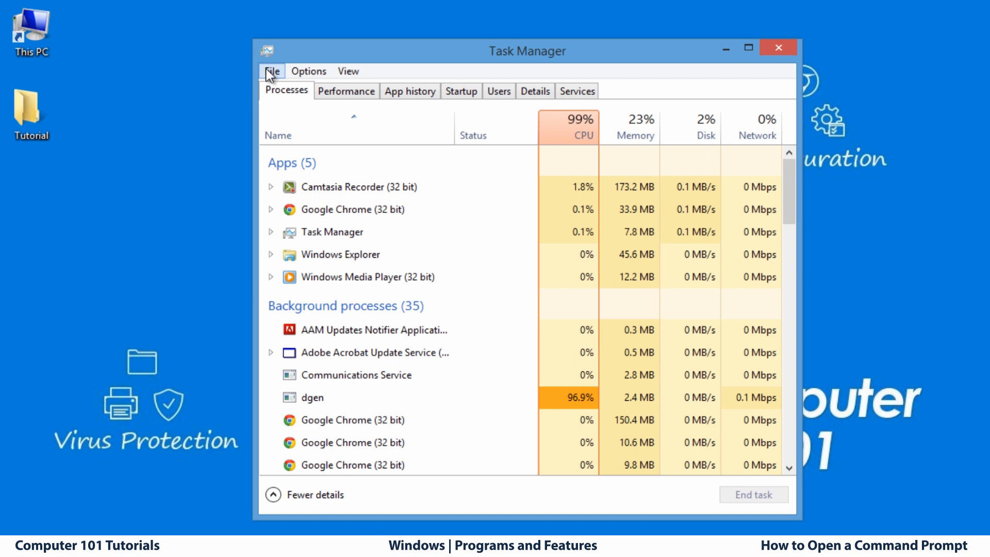
click(271, 71)
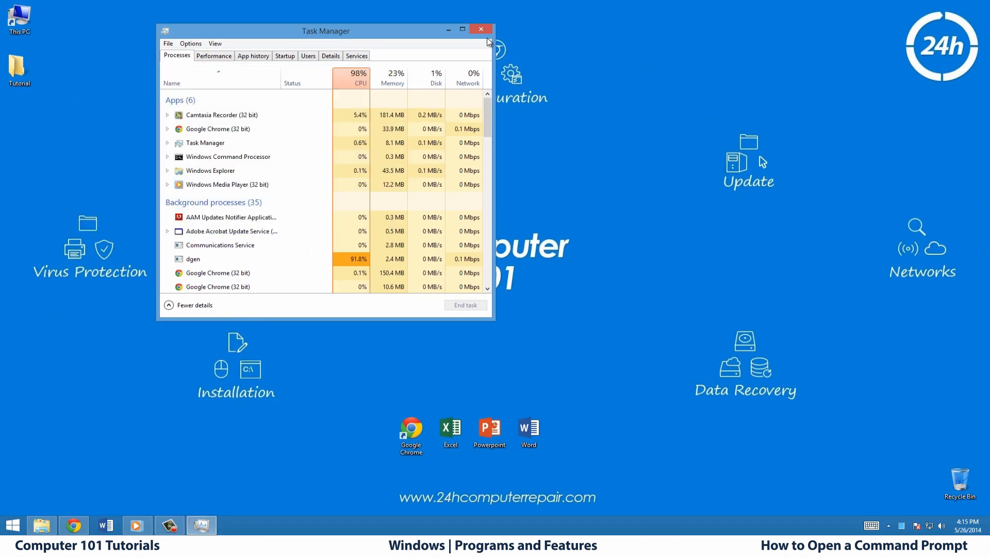
Step: Close Task Manager, view the Tutorial folder's File options, then close the Explorer window
click(480, 29)
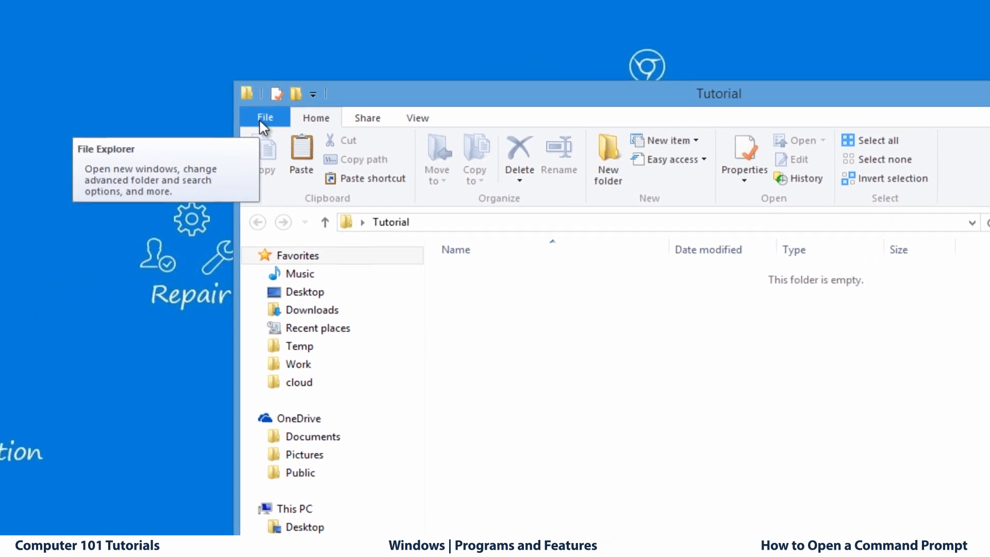
click(265, 118)
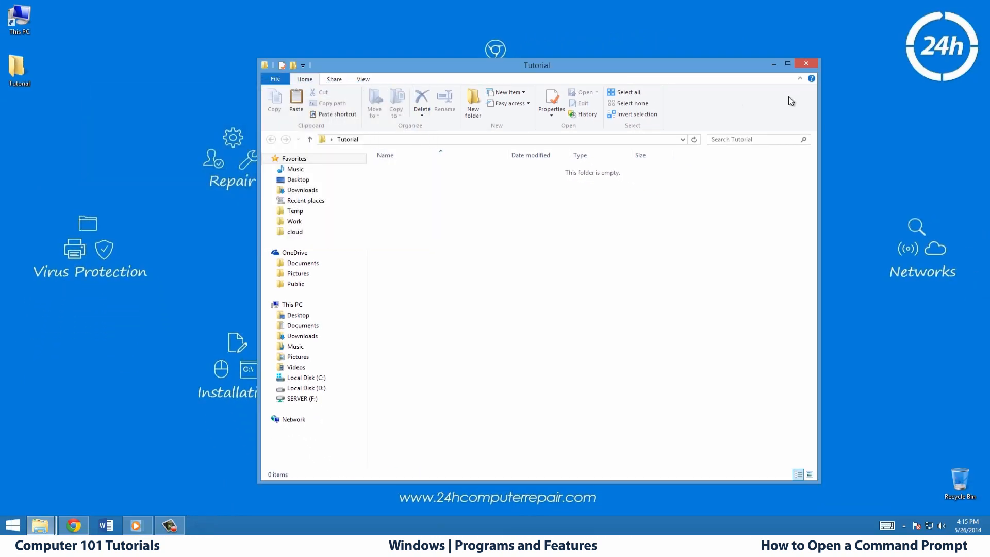
click(805, 63)
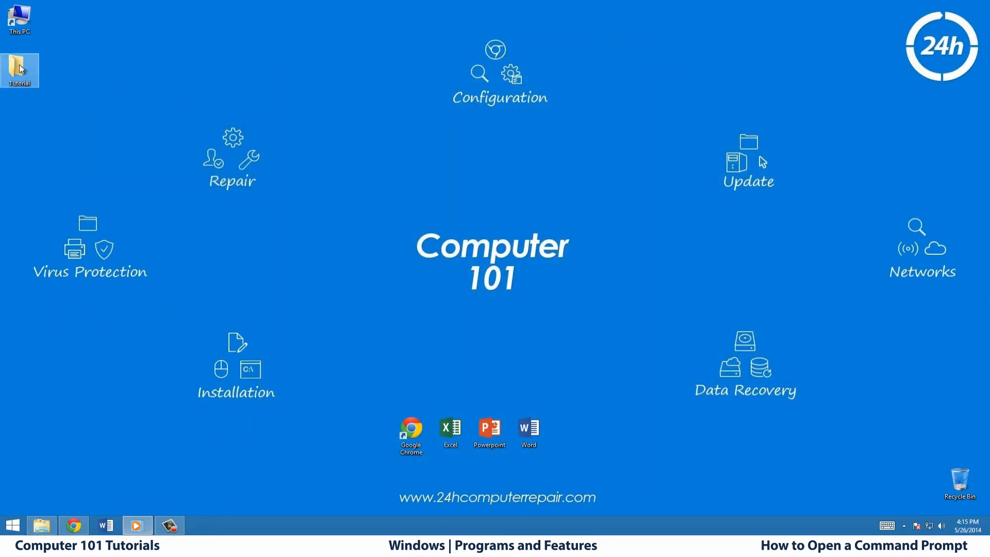
Step: Open a command window in the desktop's Tutorial folder via its context menu, then close it
right_click(19, 69)
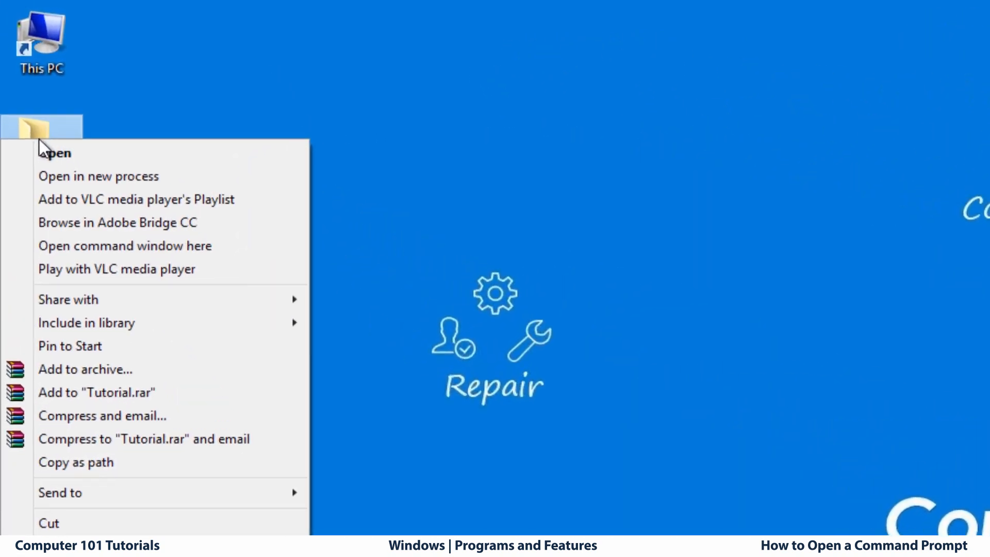
mouse_move(125, 245)
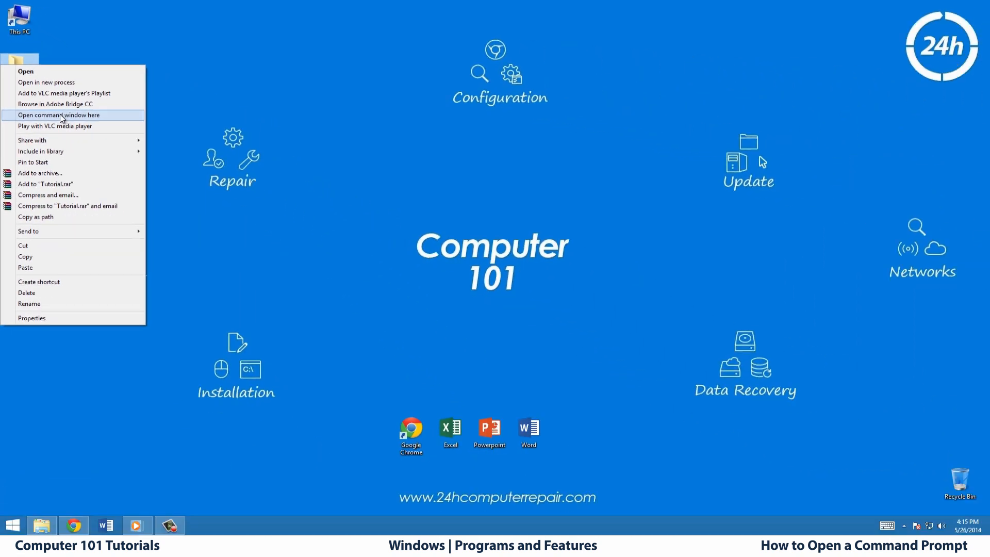
click(58, 114)
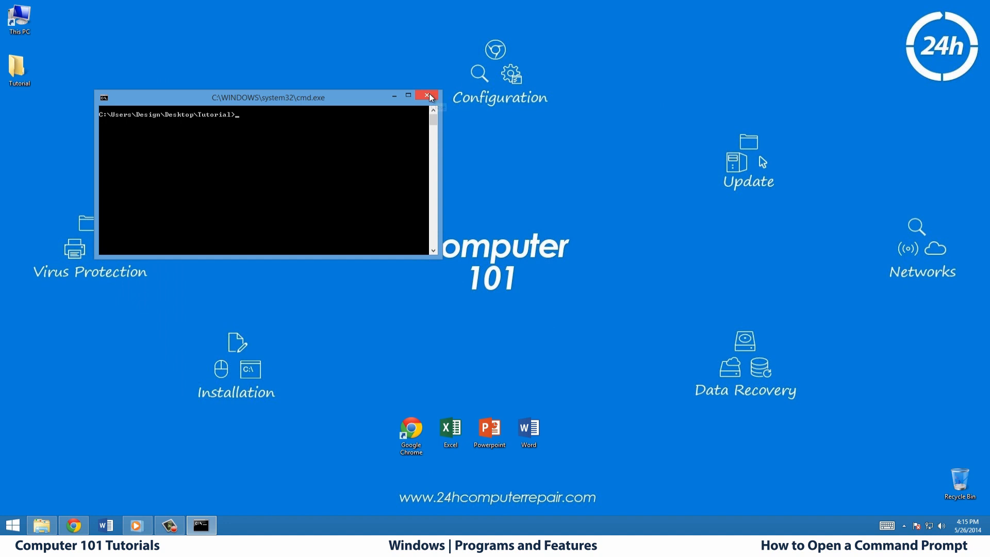
click(428, 97)
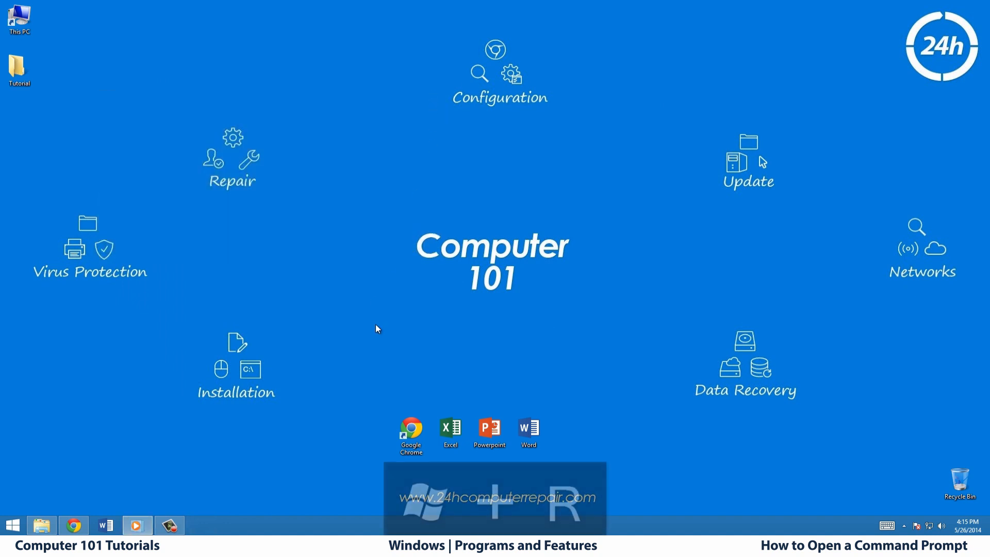